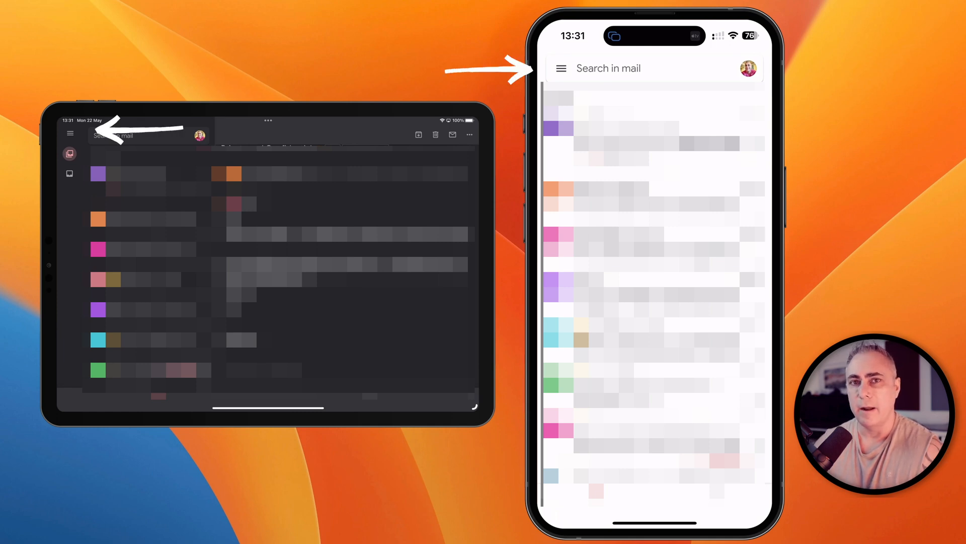
Reveal Gmail's side menu listing mail folders and labels
left_click(561, 69)
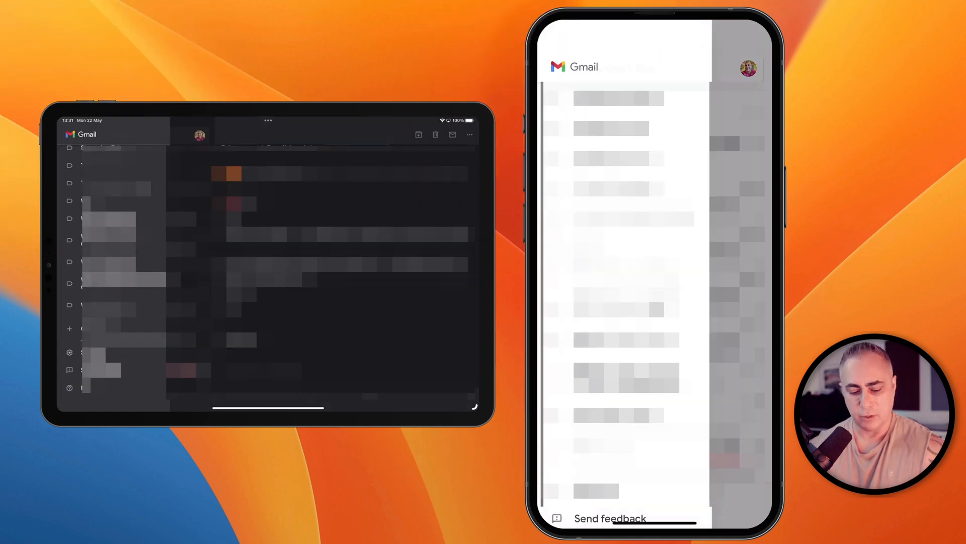